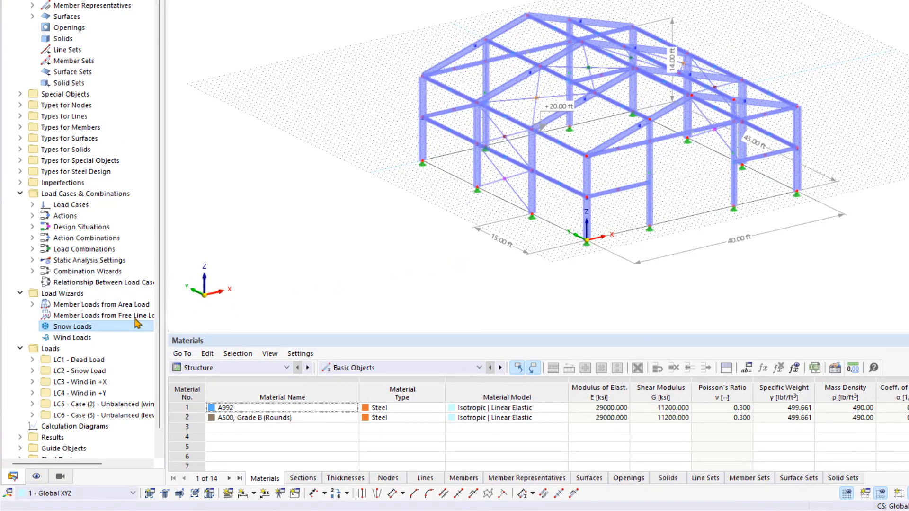
Step: Create a new snow load wizard with a duopitch roof type
double_click(74, 326)
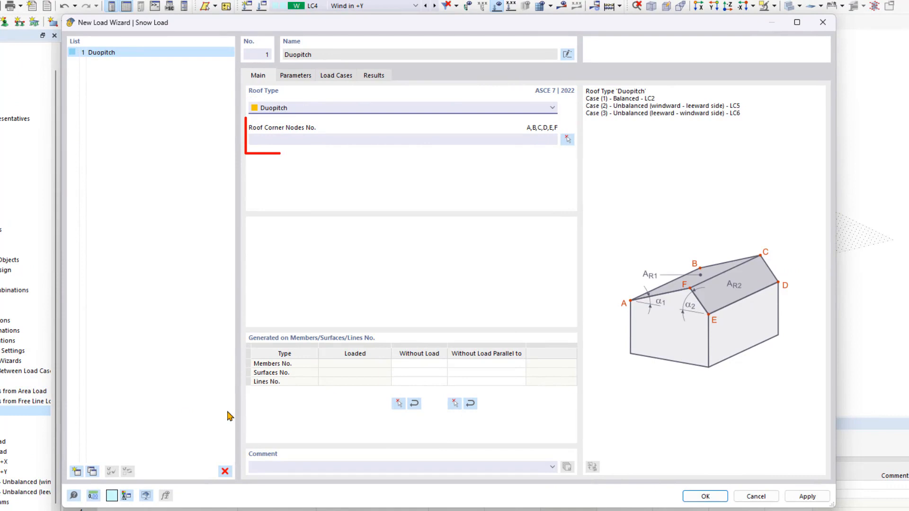
click(400, 139)
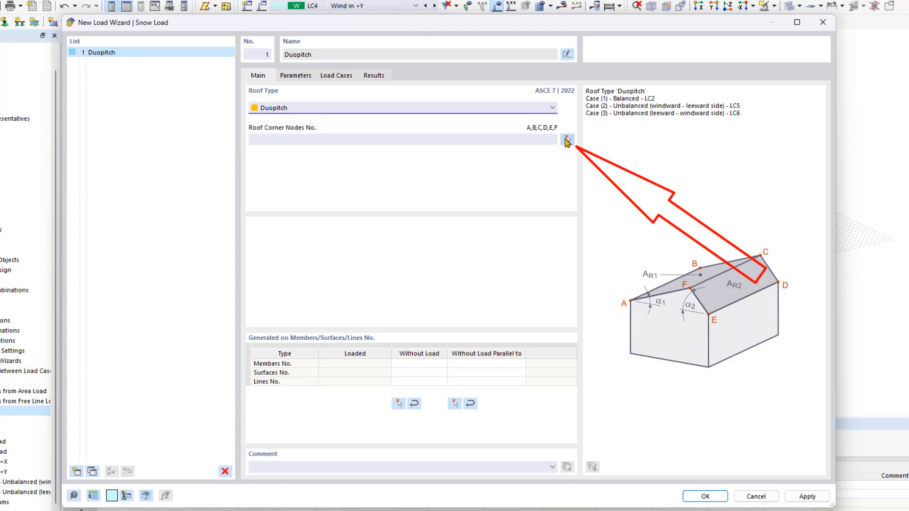
Step: Pick roof corner nodes 8, 54, 58, 62, 16 and 12 for the duopitch snow roof
click(567, 142)
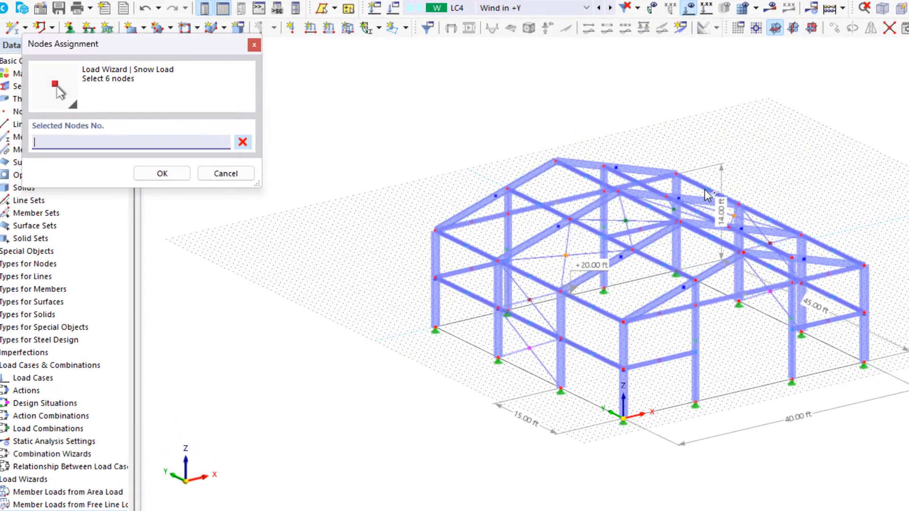
mouse_move(710, 199)
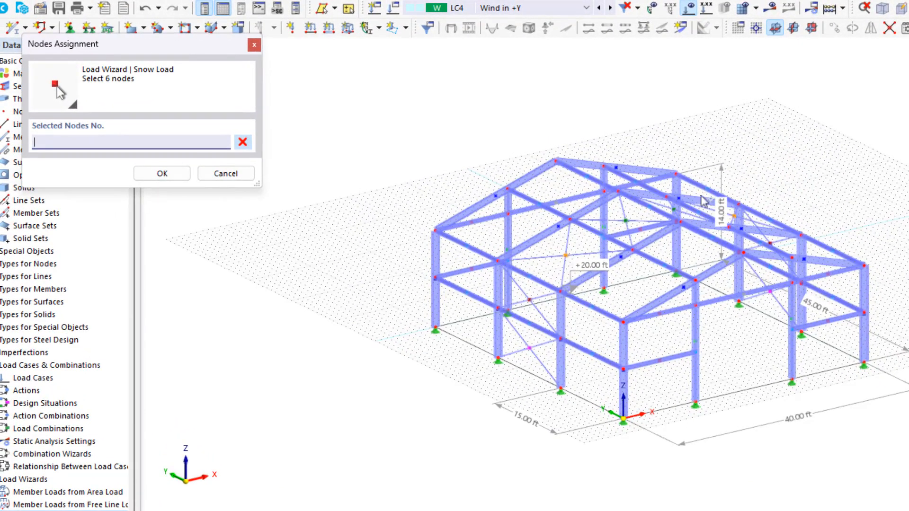
mouse_move(622, 320)
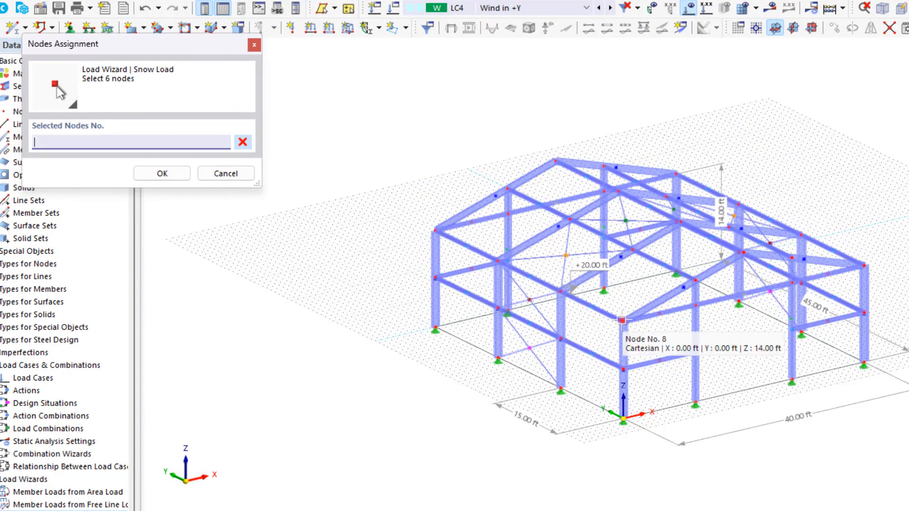
click(431, 229)
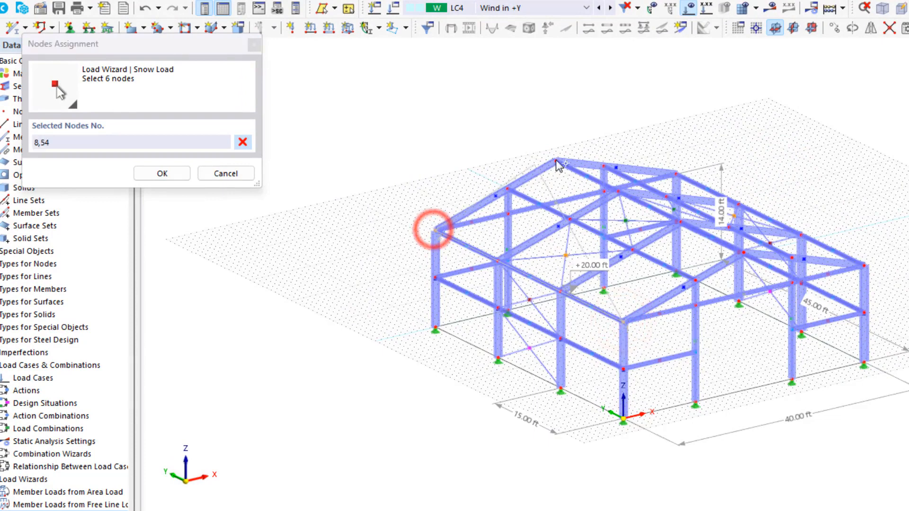
click(559, 162)
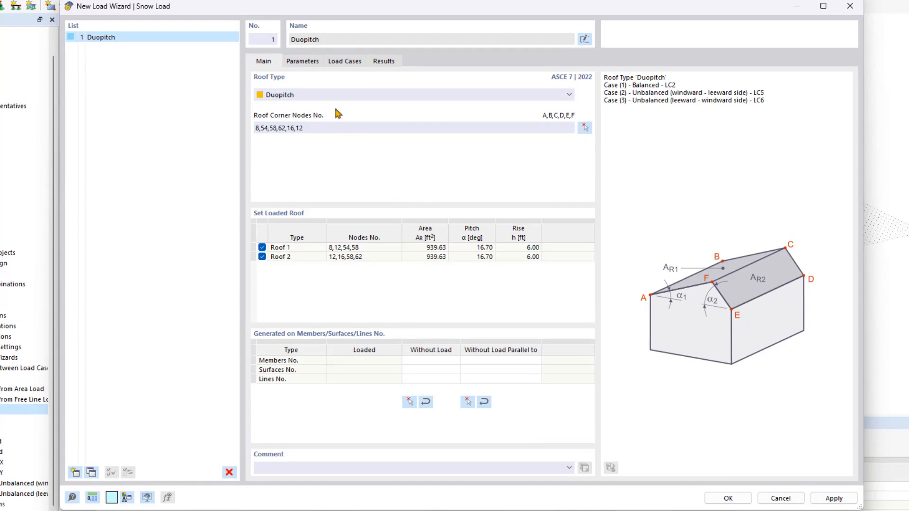
Step: Review the snow load parameters and open the Geo-Zone snow load map
click(302, 61)
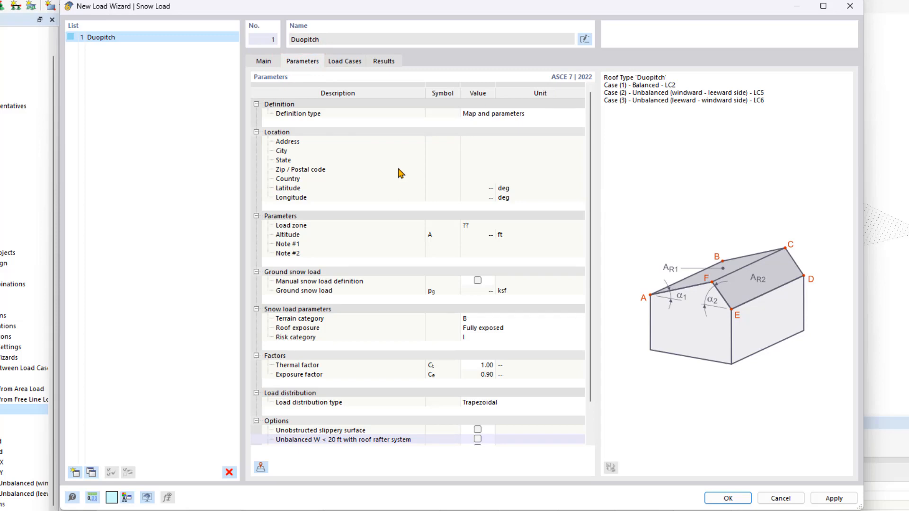
mouse_move(261, 467)
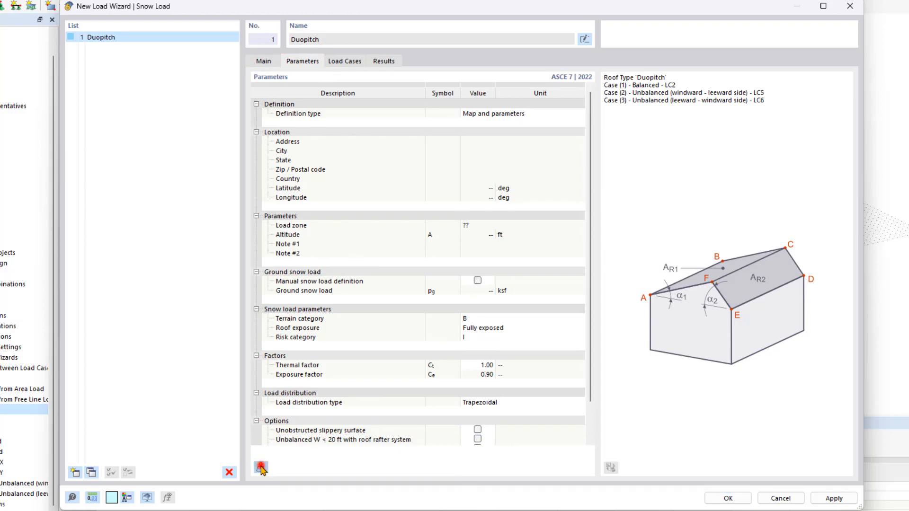
click(260, 467)
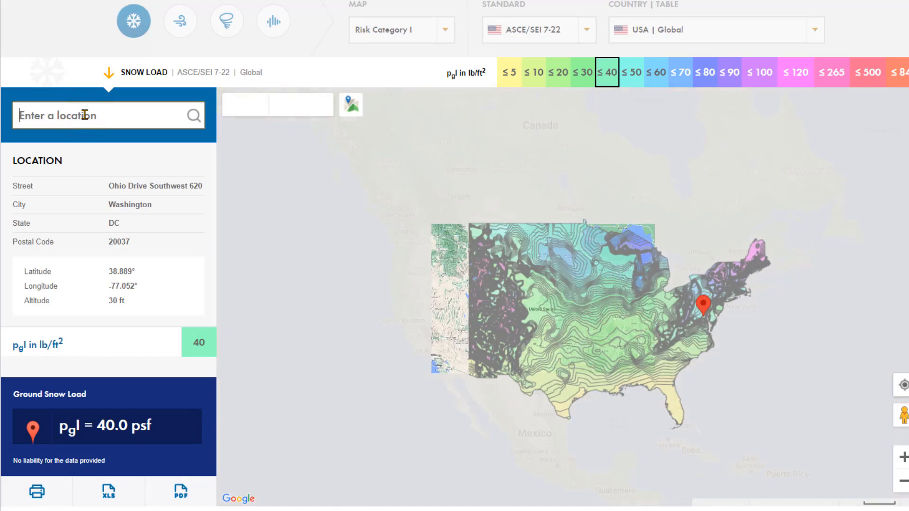
Step: Set the snow map location to 30 South 15th Street, Philadelphia, PA
text(30)
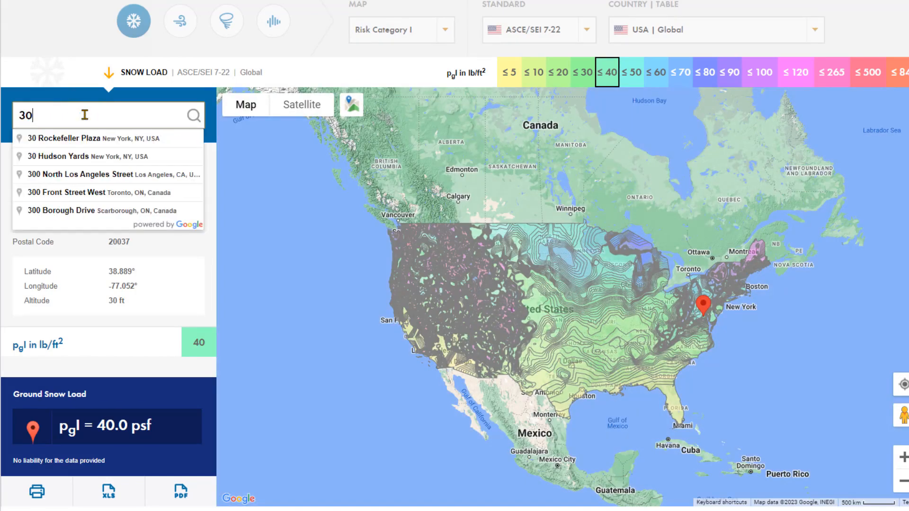
text(south)
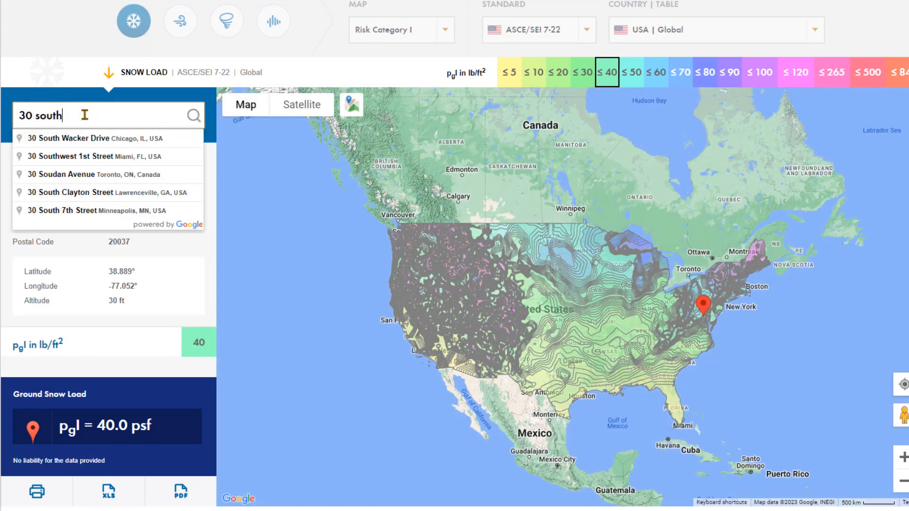
text(15th str)
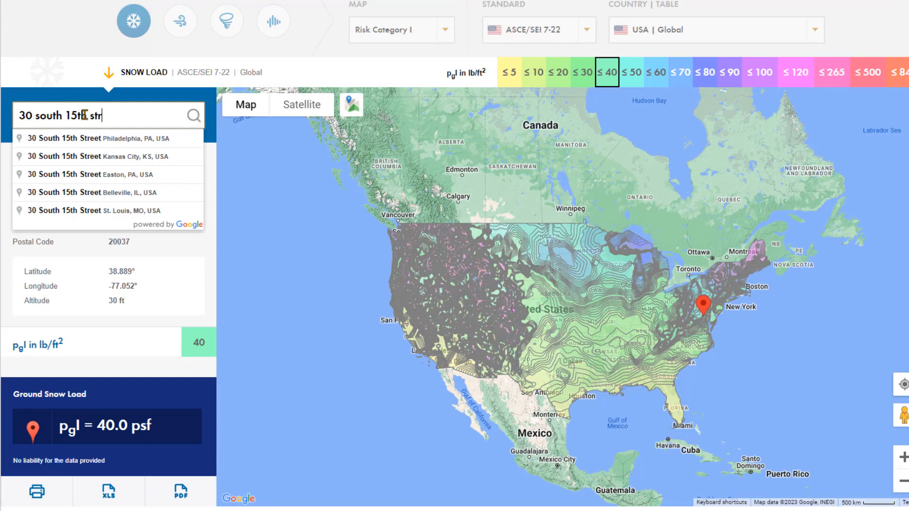
click(87, 138)
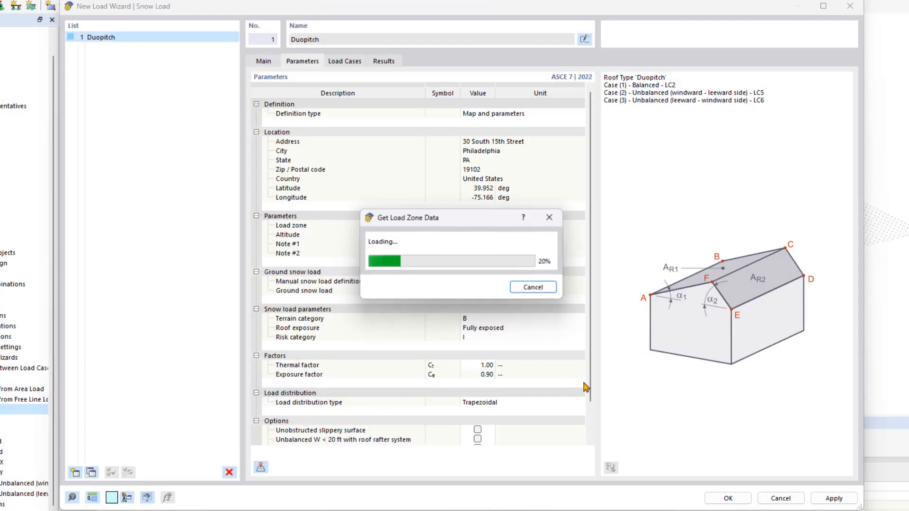
mouse_move(540, 359)
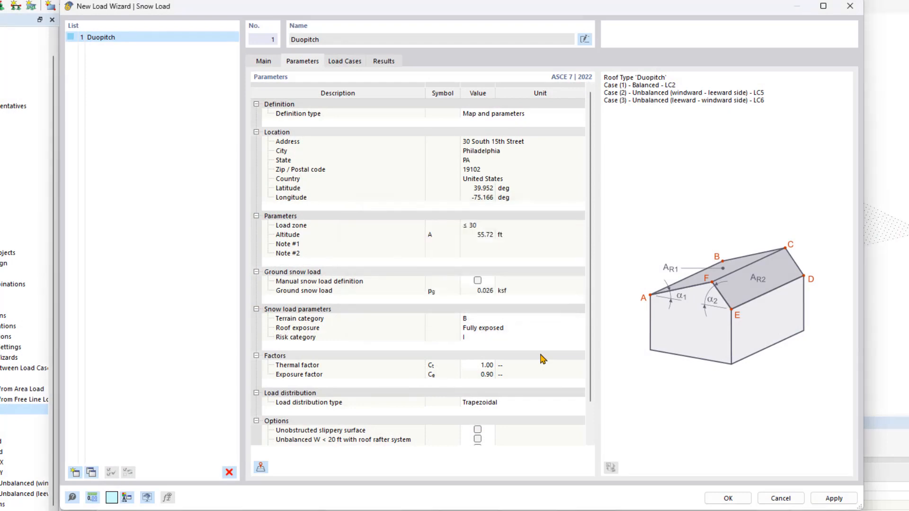
Step: Import Philadelphia zone data (ground snow 0.026 ksf, altitude 55.72 ft) and view load case assignments
click(261, 467)
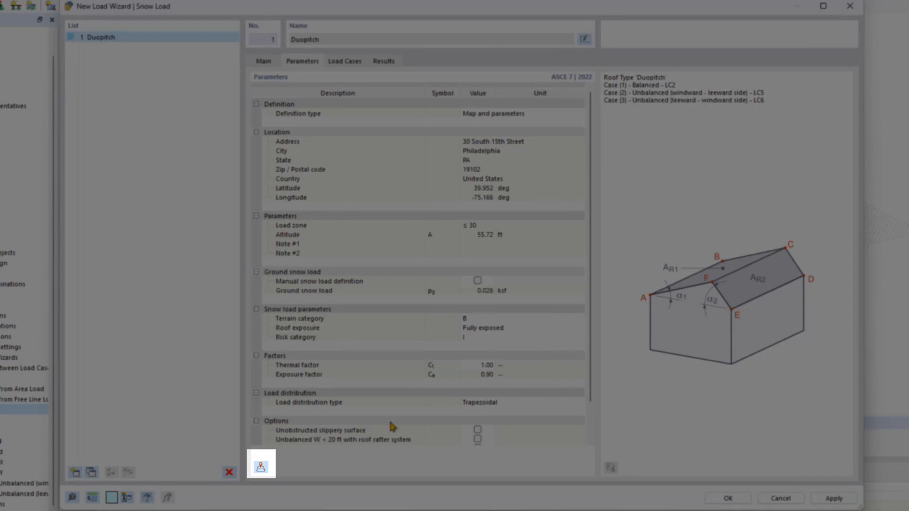
mouse_move(280, 477)
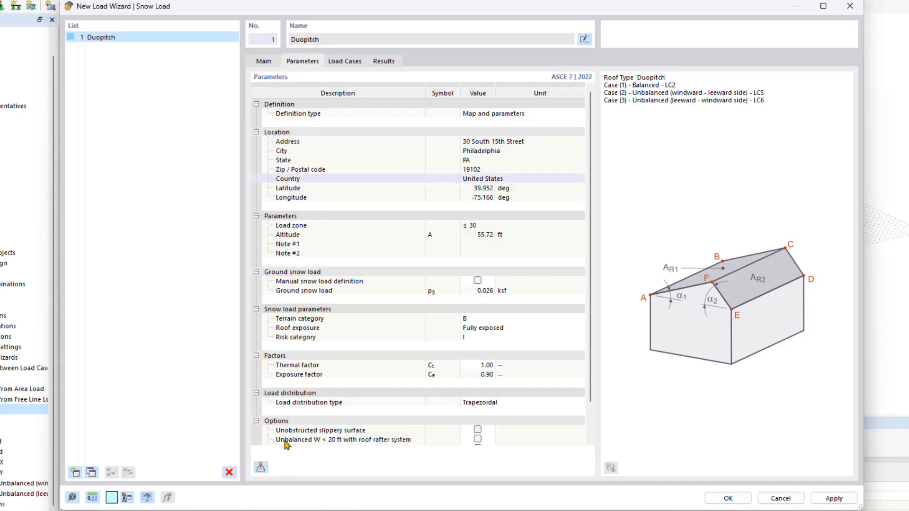
click(344, 61)
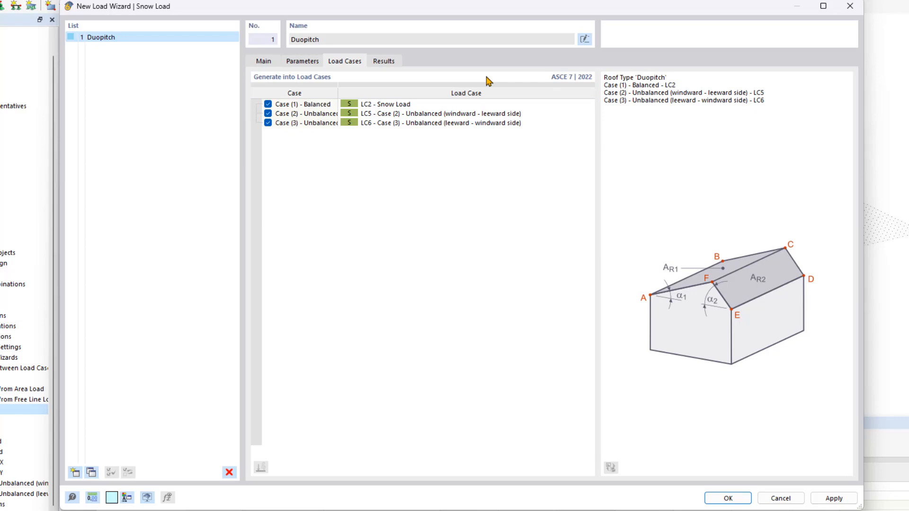
mouse_move(282, 464)
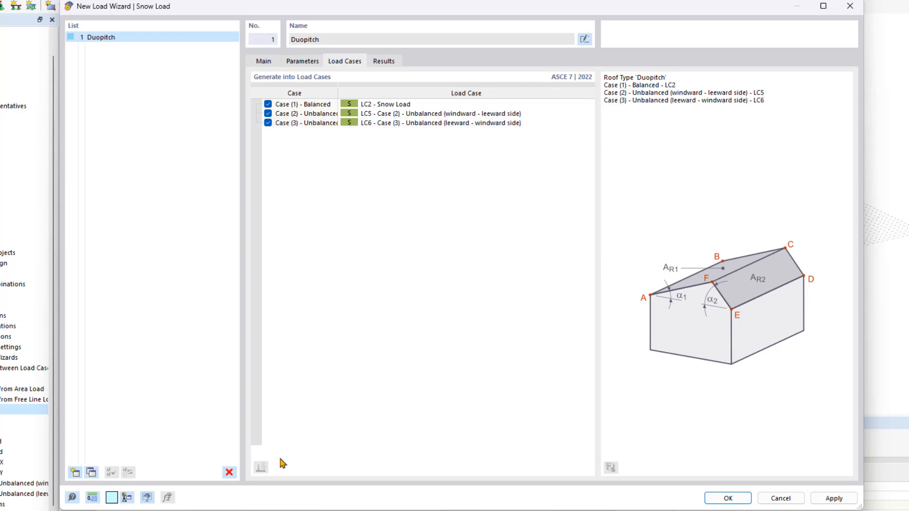
mouse_move(362, 364)
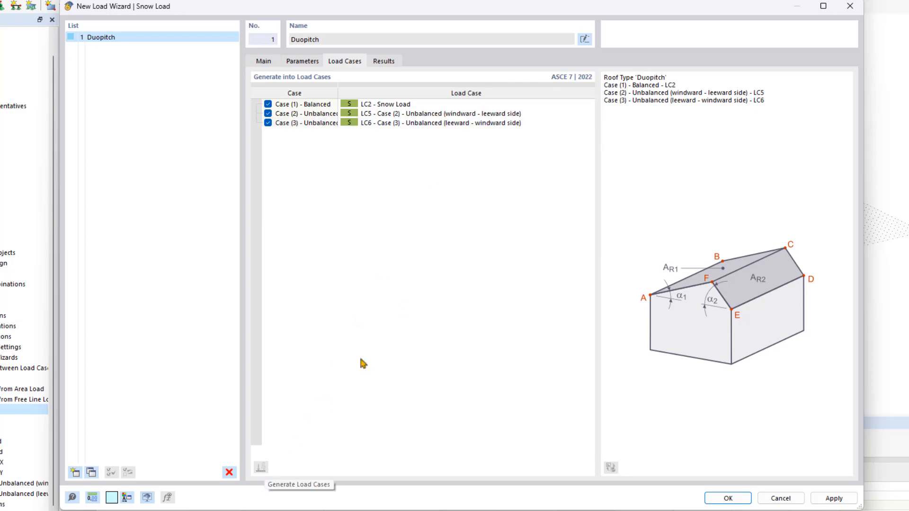
mouse_move(485, 210)
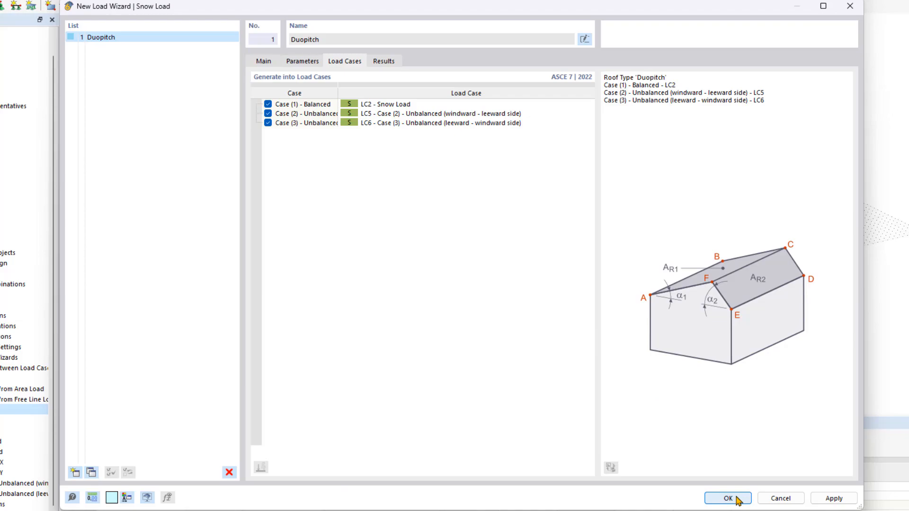
Step: Confirm the Duopitch snow wizard, generating snow cases into LC2, LC5 and LC6
click(726, 498)
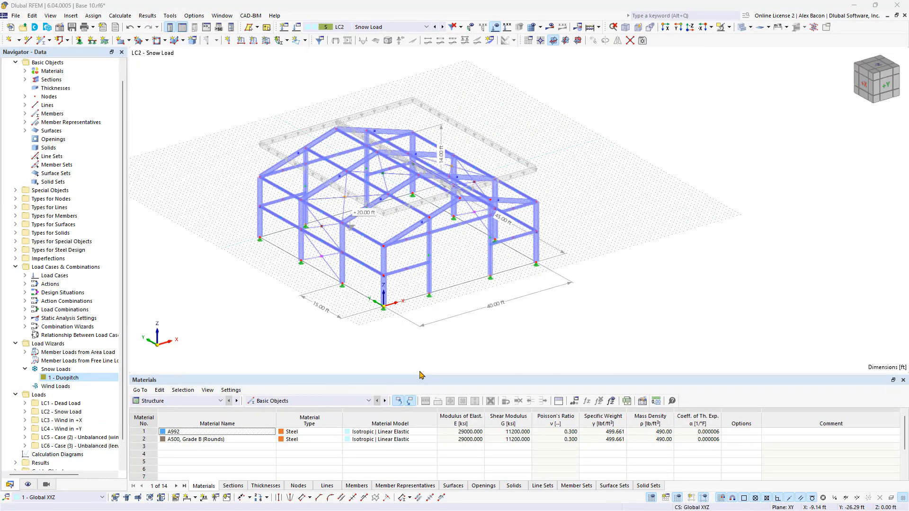
mouse_move(565, 327)
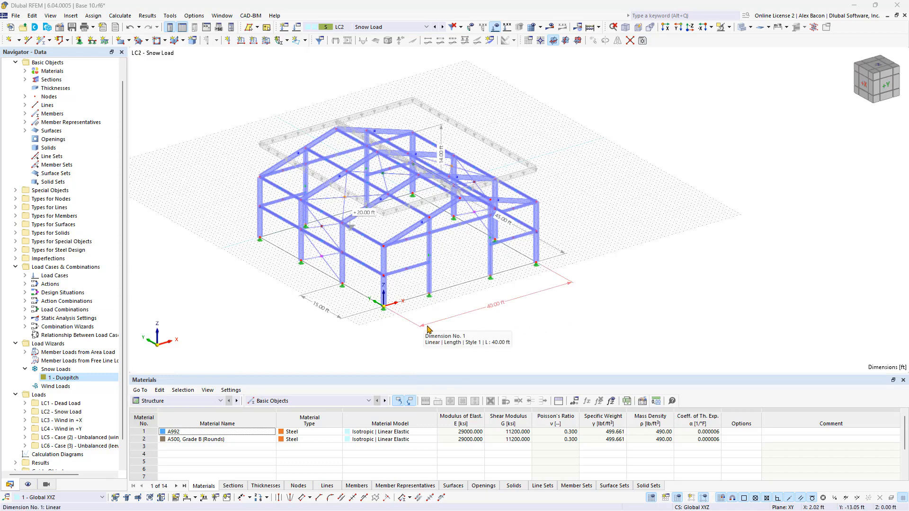
Step: Create a new wind load wizard, choose the roof type, and begin picking corner nodes
double_click(56, 386)
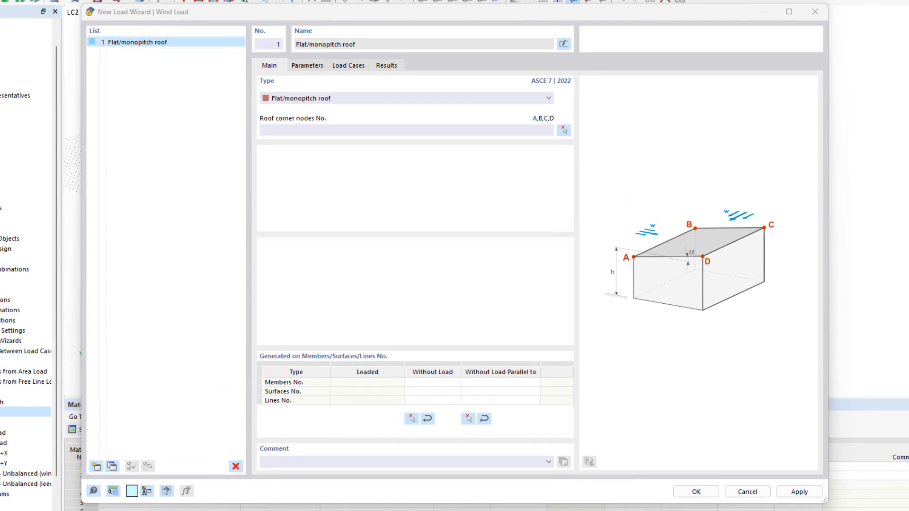
click(547, 97)
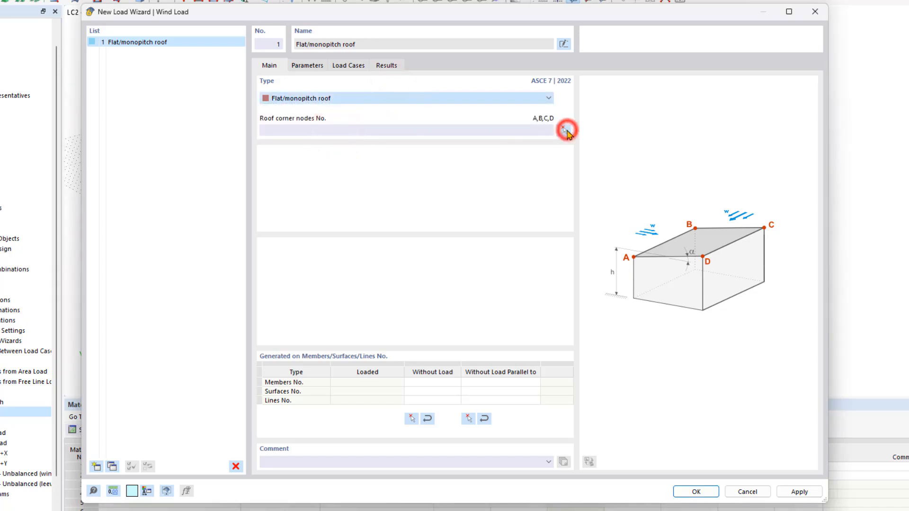
click(562, 128)
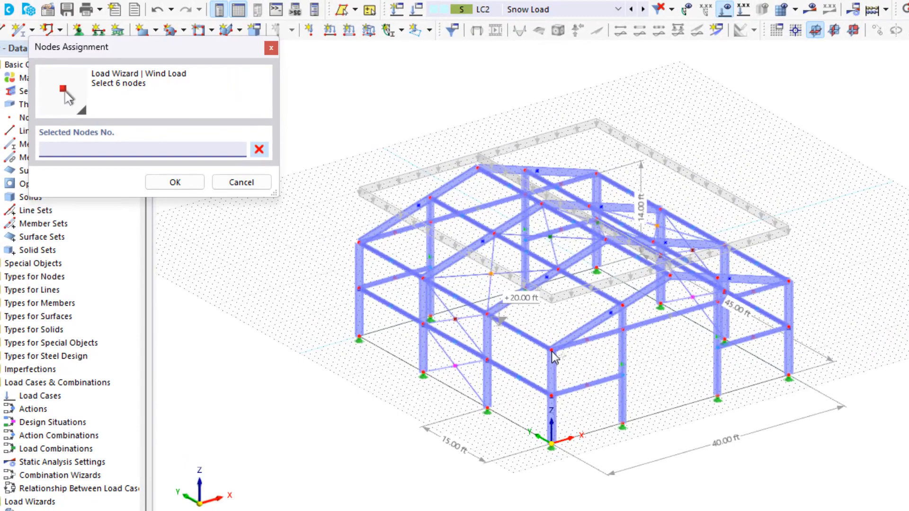
mouse_move(550, 352)
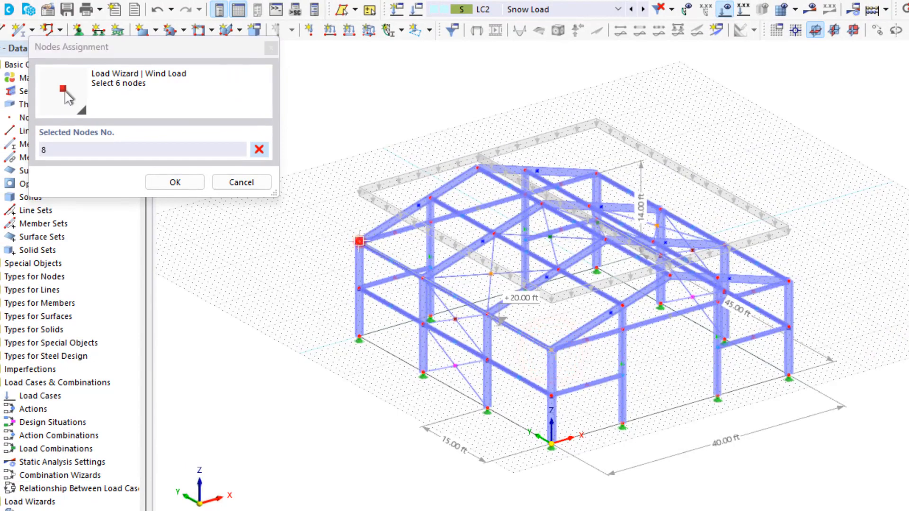
Step: Assign wind roof corner nodes 8, 54, 58, 62, 16 and 12 for the duopitch roof
click(476, 171)
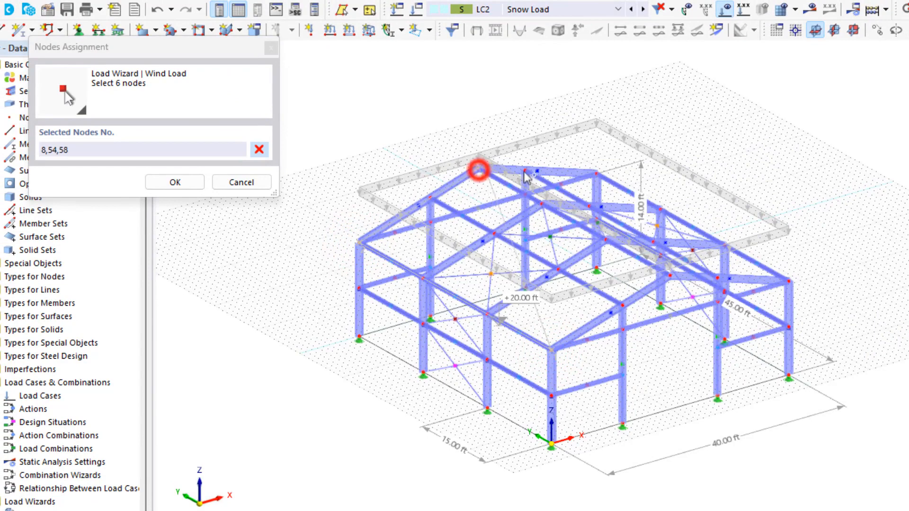
click(600, 171)
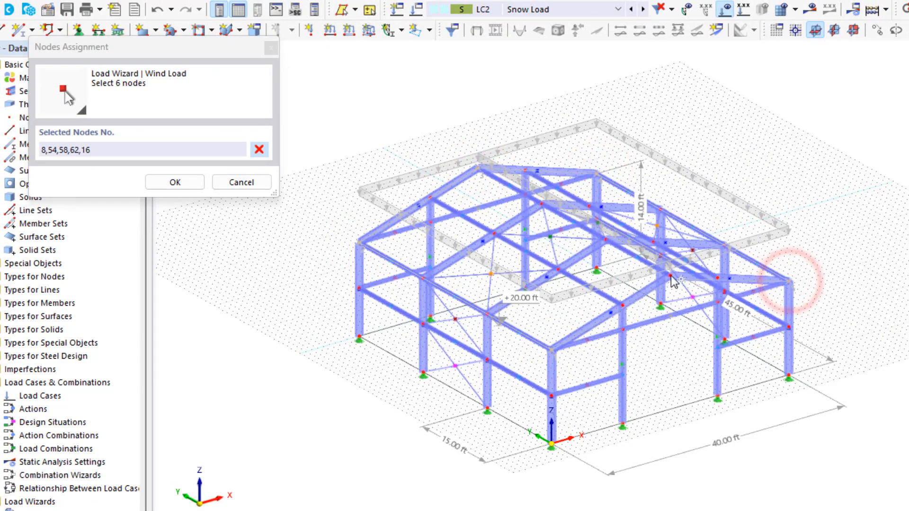
click(174, 182)
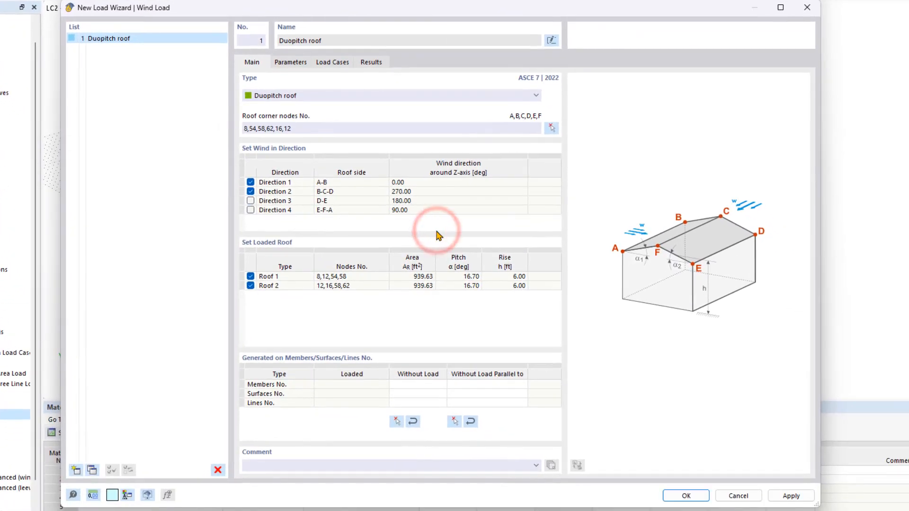
mouse_move(438, 234)
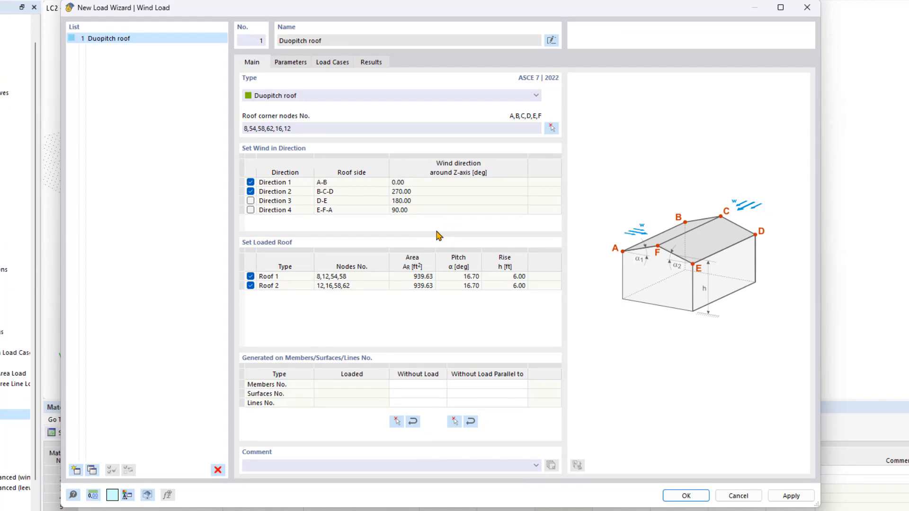
mouse_move(328, 226)
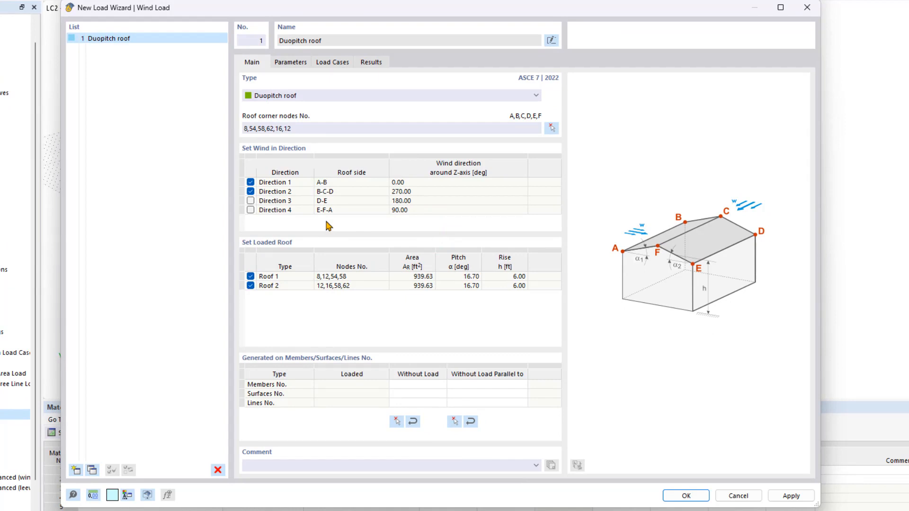
Step: Open the ASCE/SEI 7-22 wind load map from the wind wizard
click(290, 62)
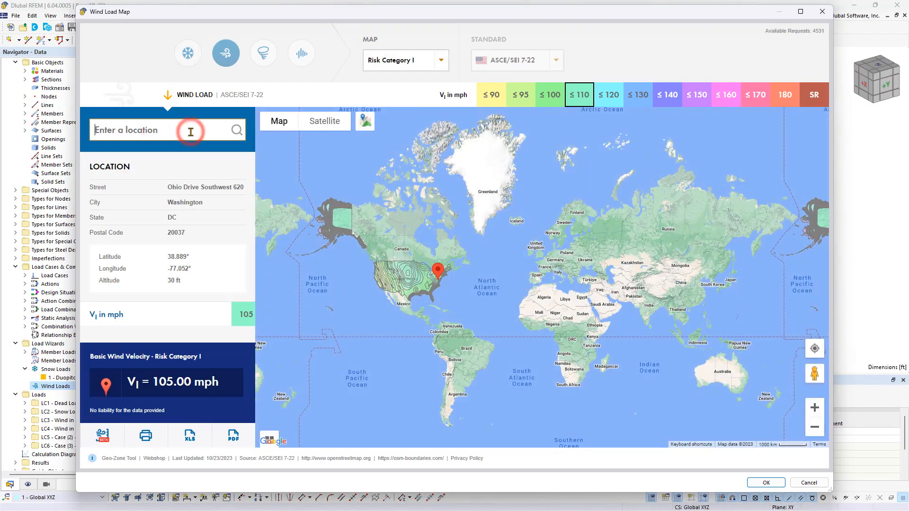
Step: Set the wind site to 30 South 15th Street, Philadelphia (107 mph) and accept
text(30 south 15)
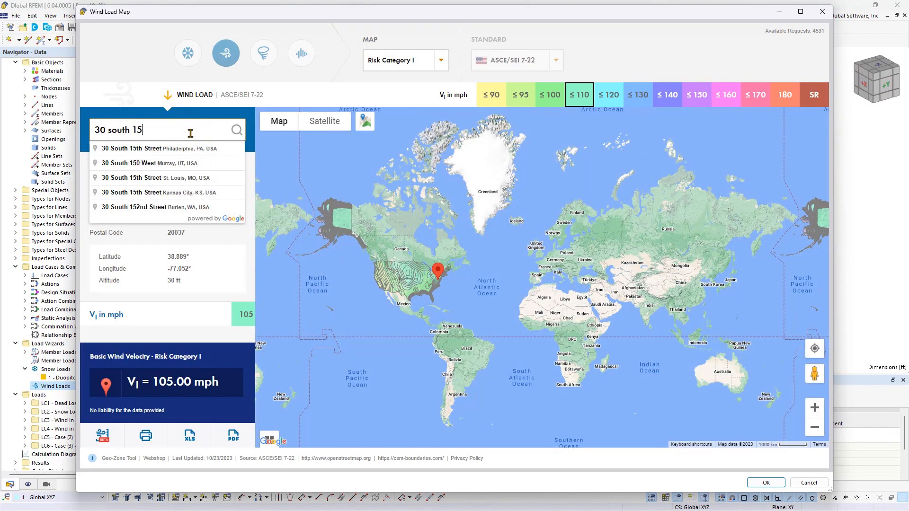
click(168, 148)
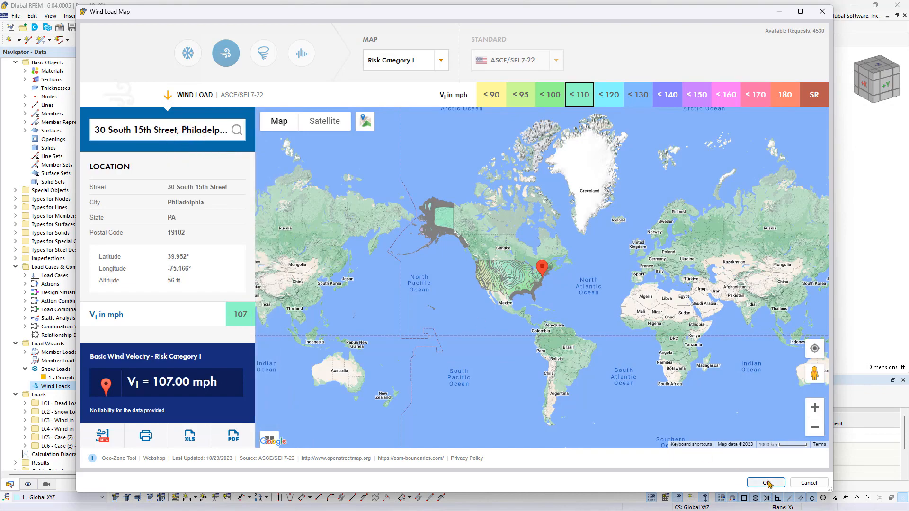
click(765, 482)
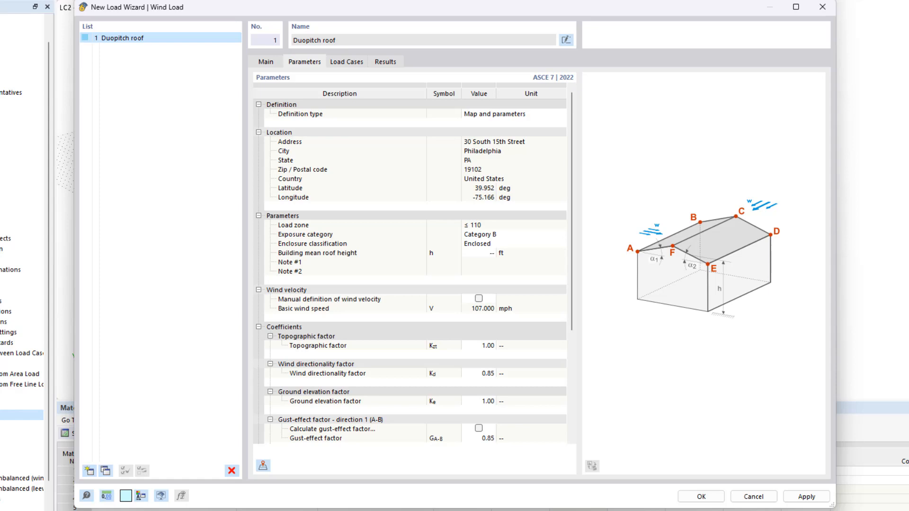
Step: Enter a 20 ft building mean roof height and display the wind load case assignments
click(312, 243)
text(20)
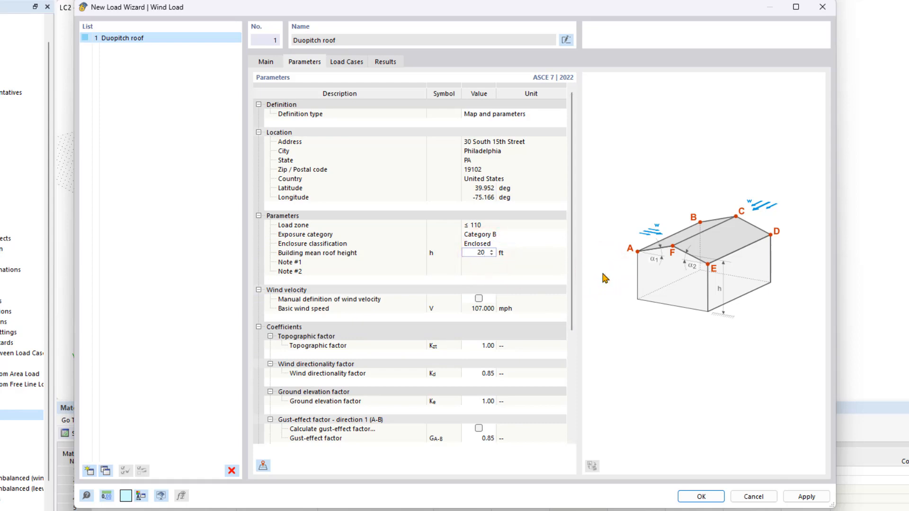
click(346, 62)
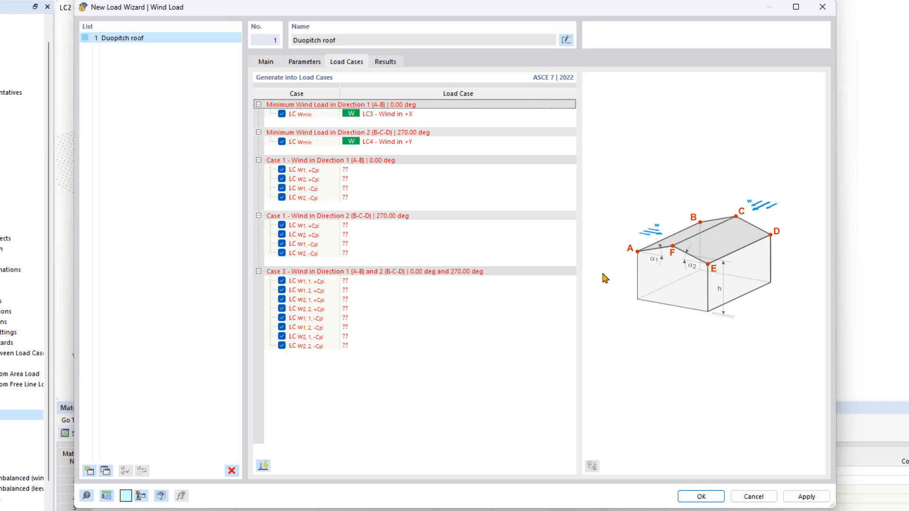
mouse_move(532, 404)
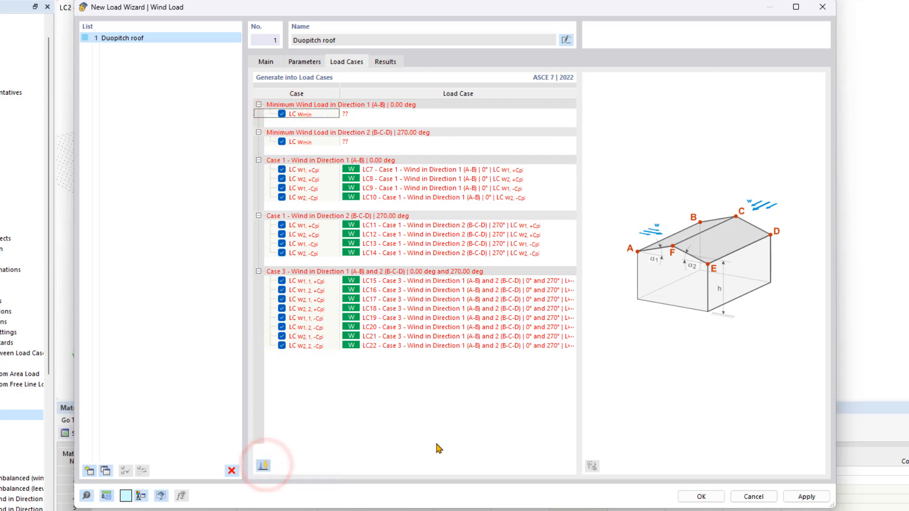
Step: Assign new load cases LC7–LC24 to the wind loads and apply the wizard
click(264, 465)
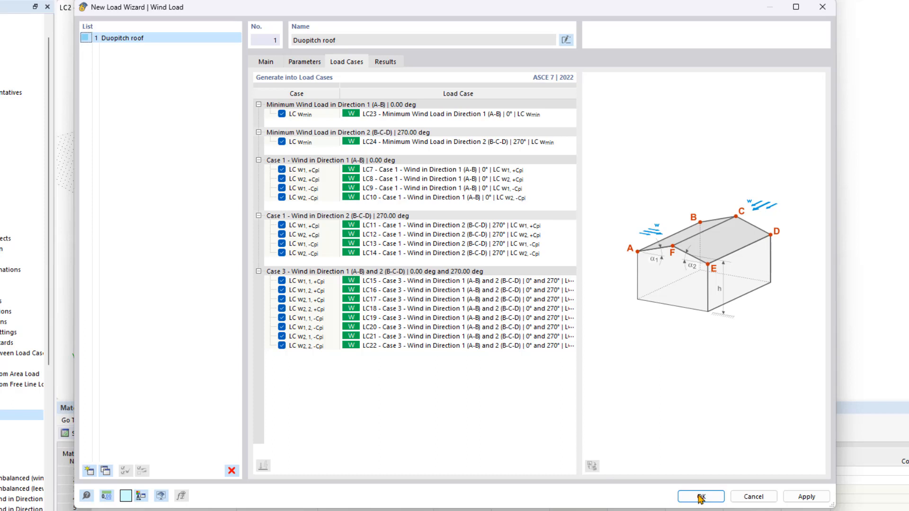
click(700, 496)
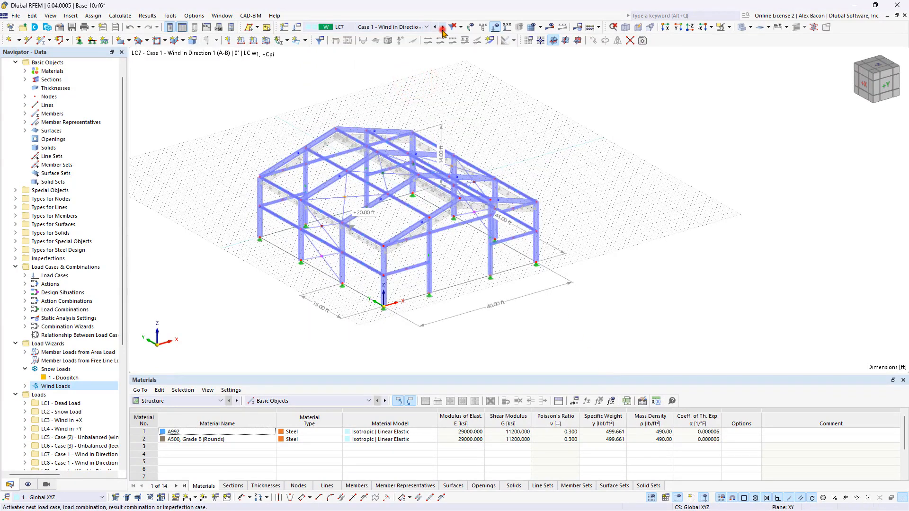
Step: Step through the generated wind load cases from LC7 up to LC15
click(443, 27)
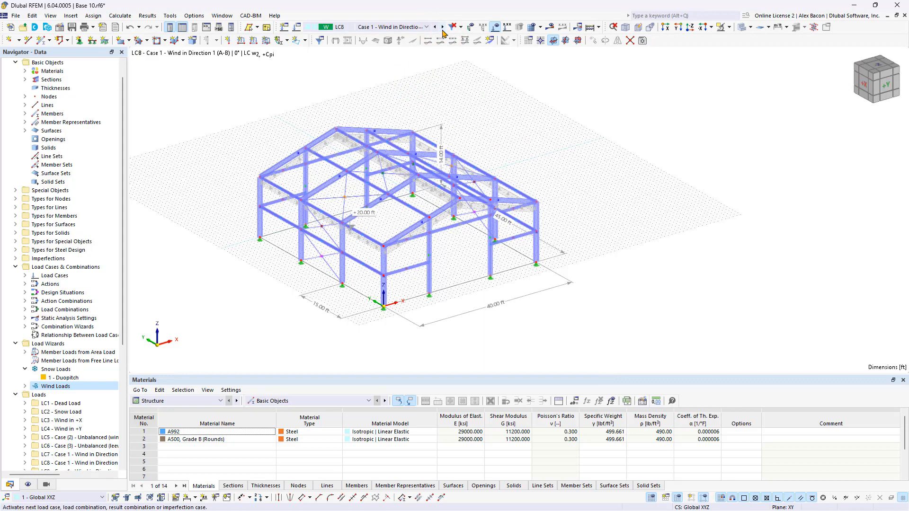
click(442, 28)
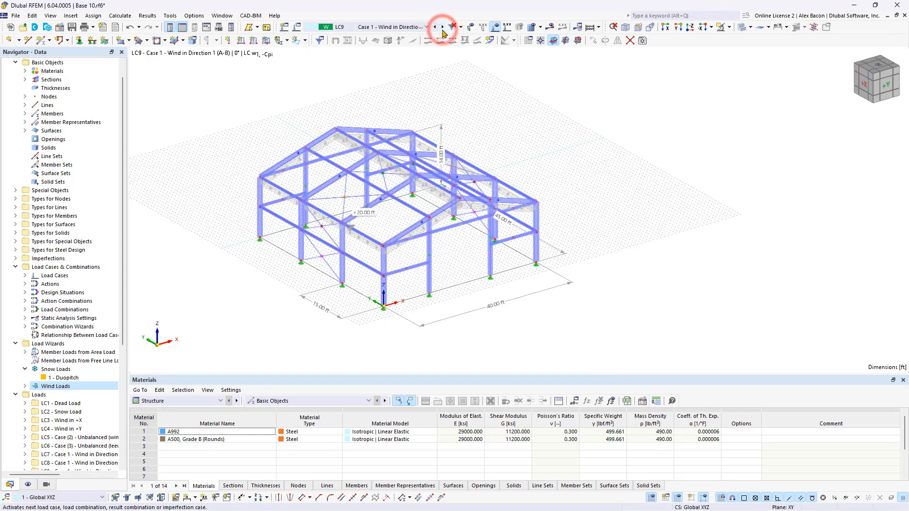
click(442, 26)
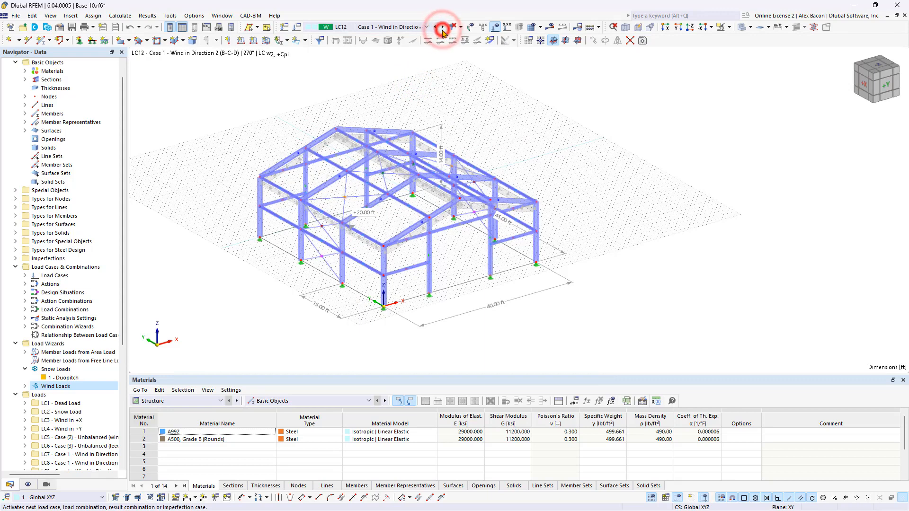
click(441, 27)
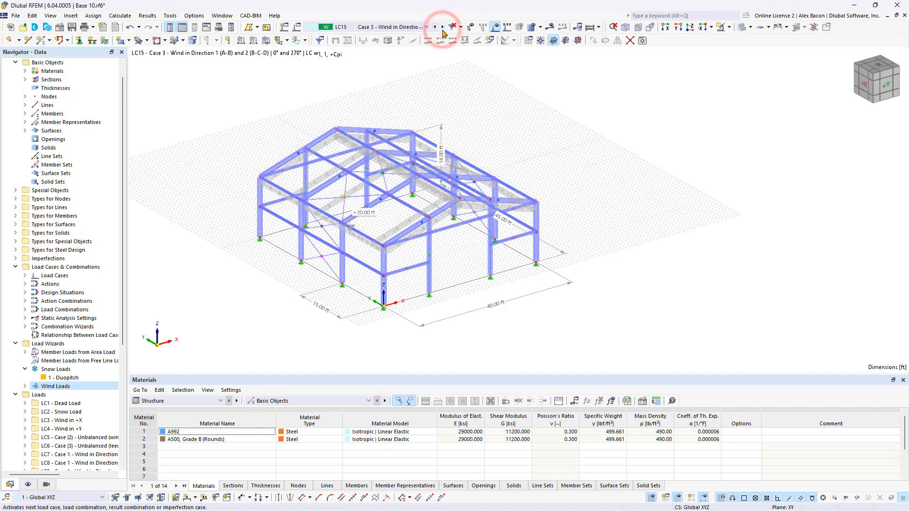